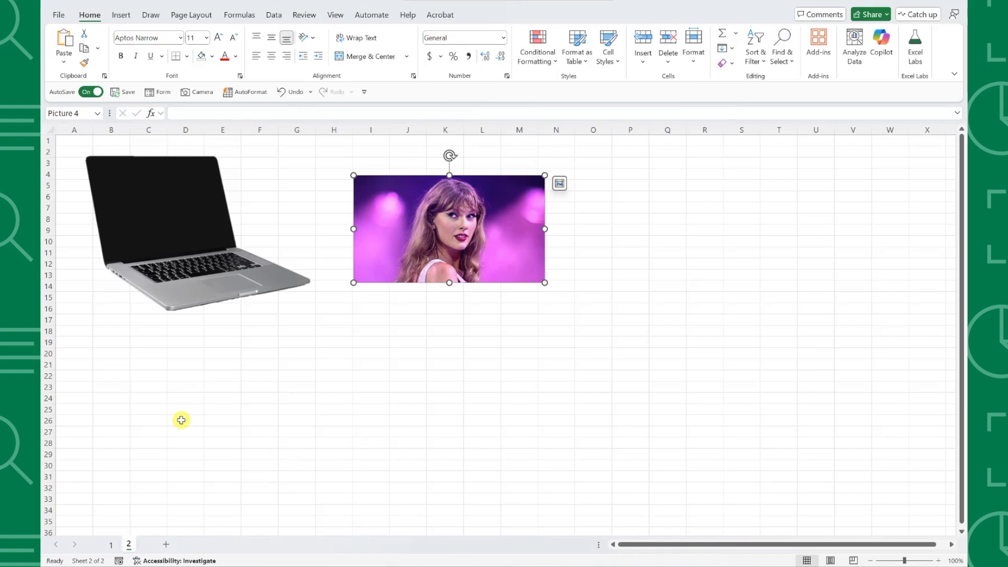
# Delete the standalone Taylor Swift photo, leaving only the laptop picture
pyautogui.click(110, 545)
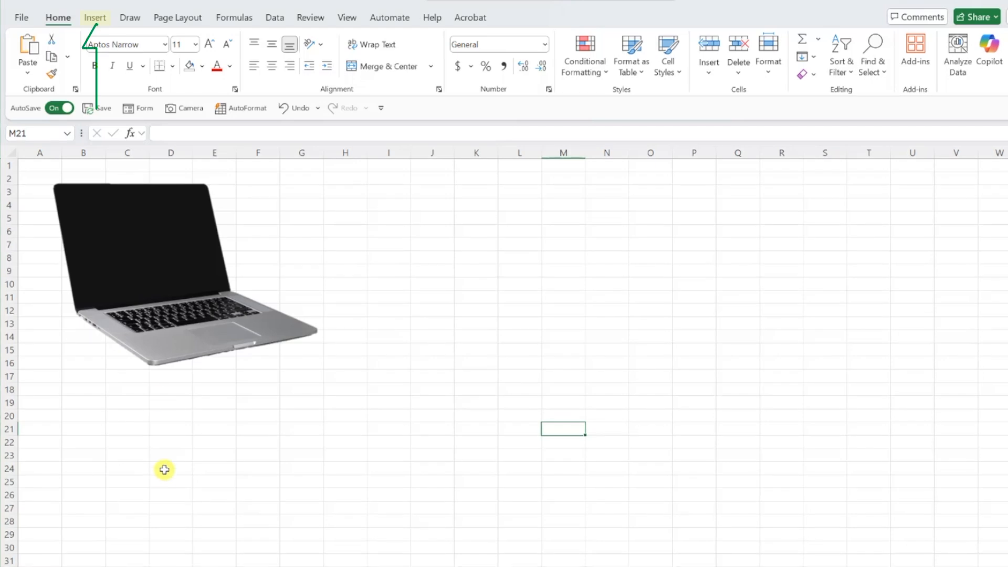
# Draw a rectangle shape over the laptop's black screen area
pyautogui.click(94, 18)
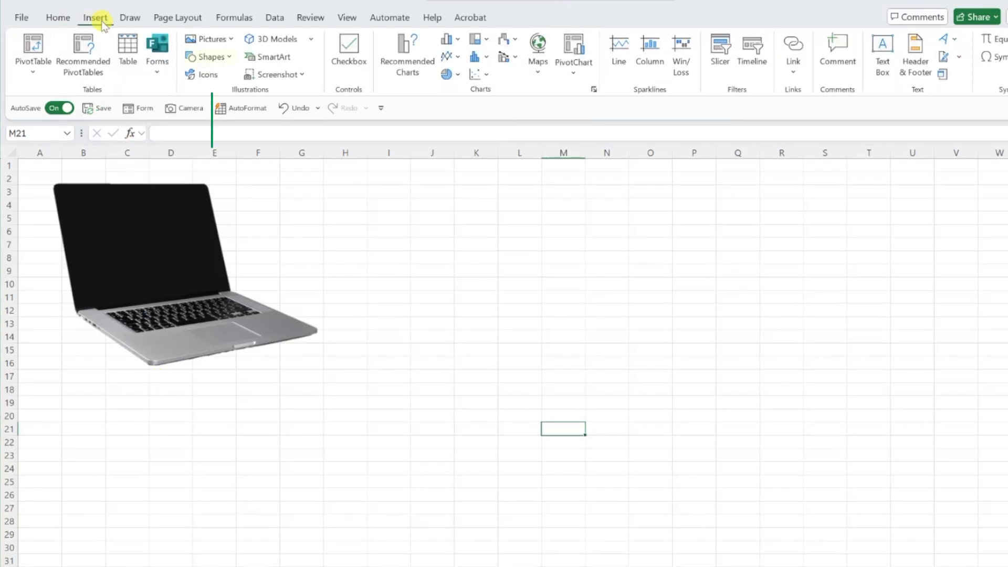
pyautogui.click(206, 56)
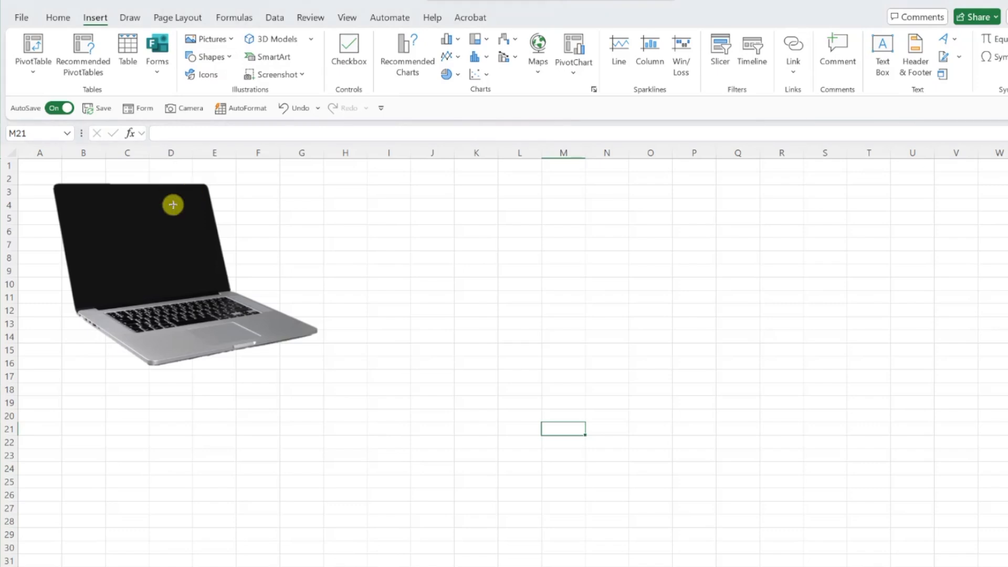
pyautogui.moveTo(173, 205); pyautogui.dragTo(269, 281)
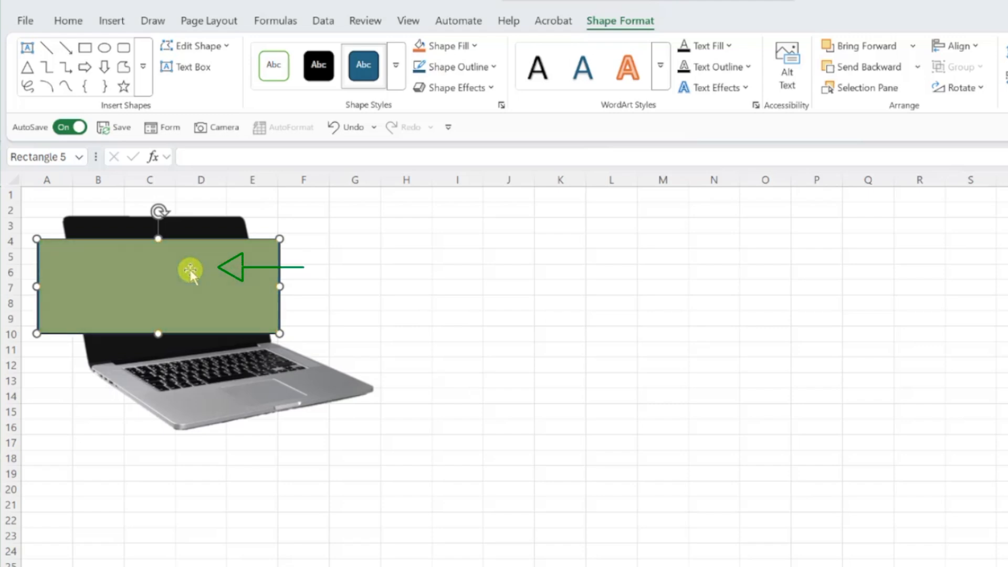
# Edit the rectangle's points so its corners align with the laptop screen corners
pyautogui.rightClick(191, 269)
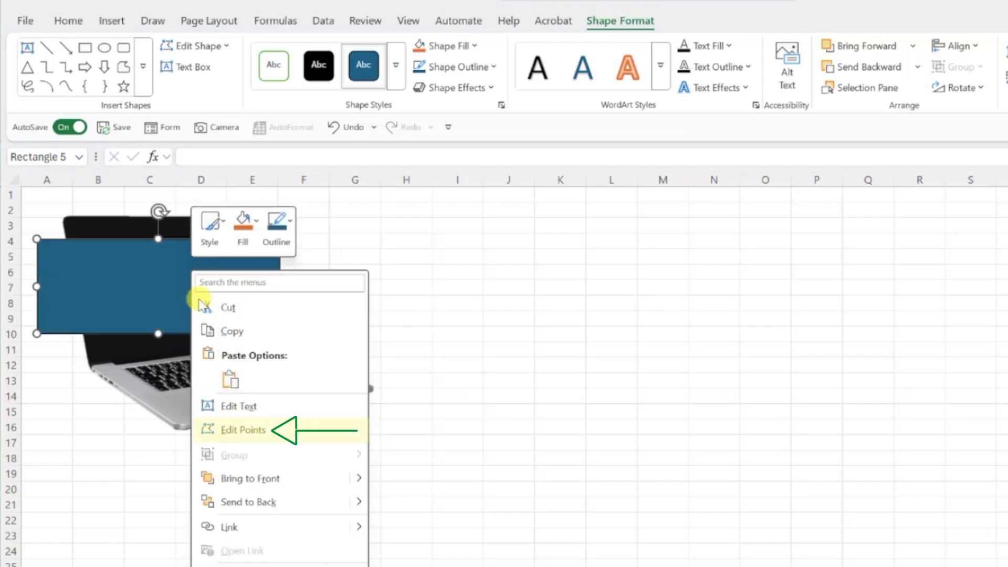
pyautogui.click(243, 430)
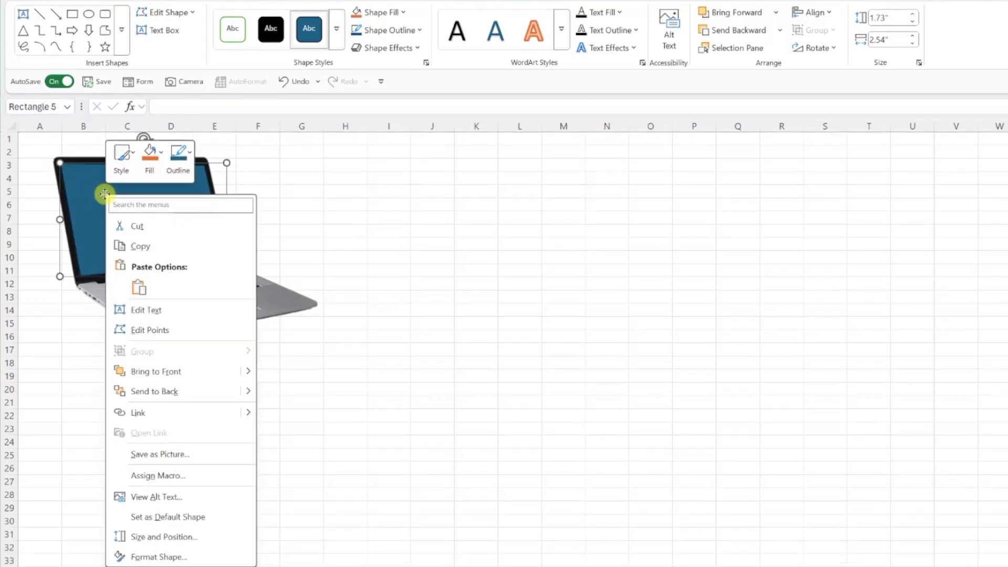
pyautogui.click(158, 556)
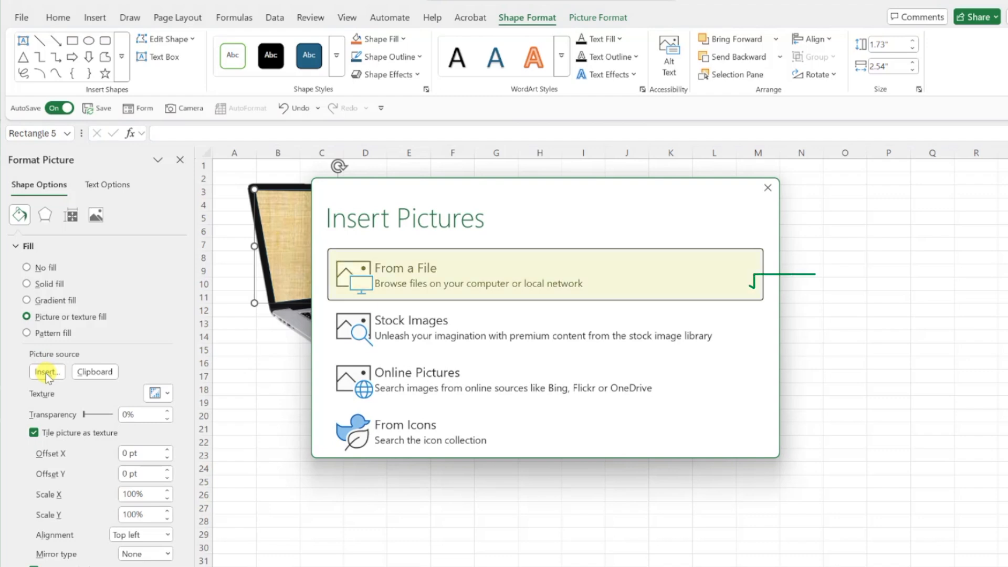
pyautogui.moveTo(379, 273)
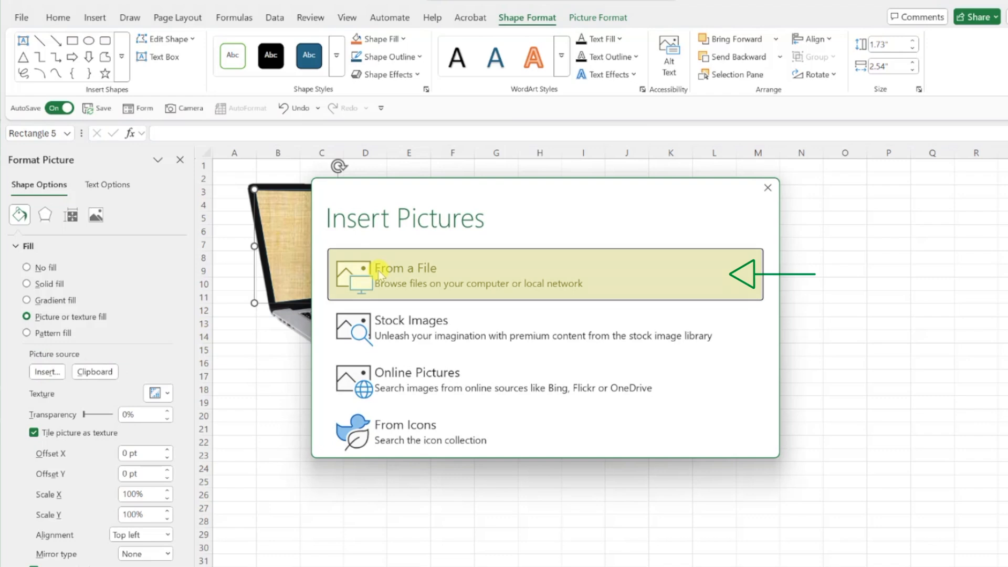
# Insert the 'swift' photo from file as the rectangle's picture fill
pyautogui.click(404, 275)
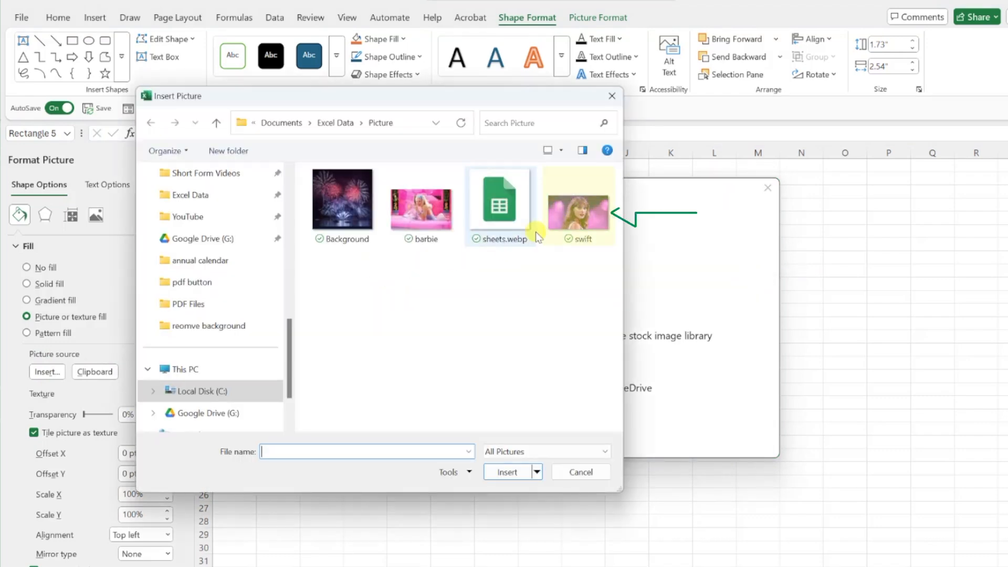
pyautogui.click(505, 471)
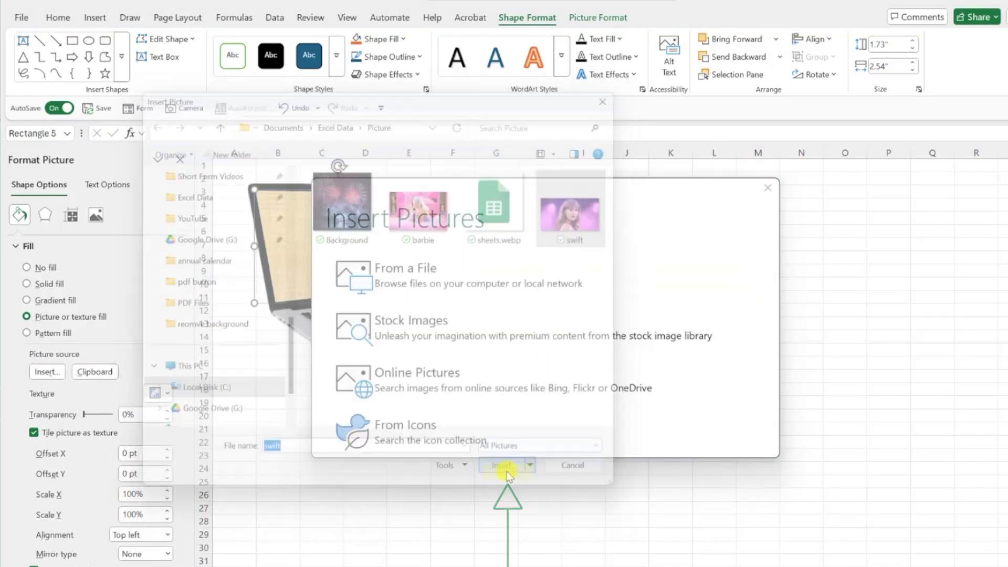
pyautogui.click(501, 465)
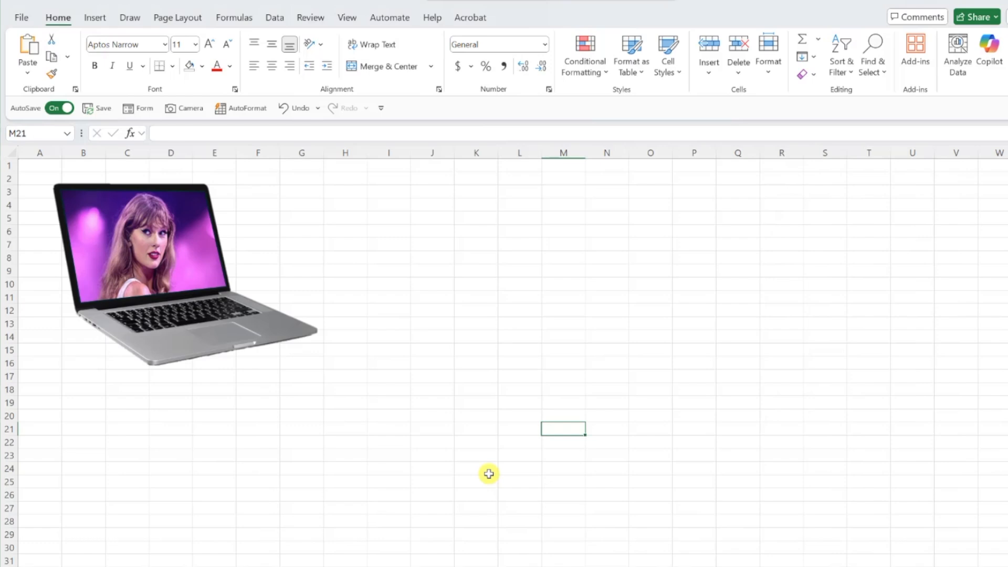